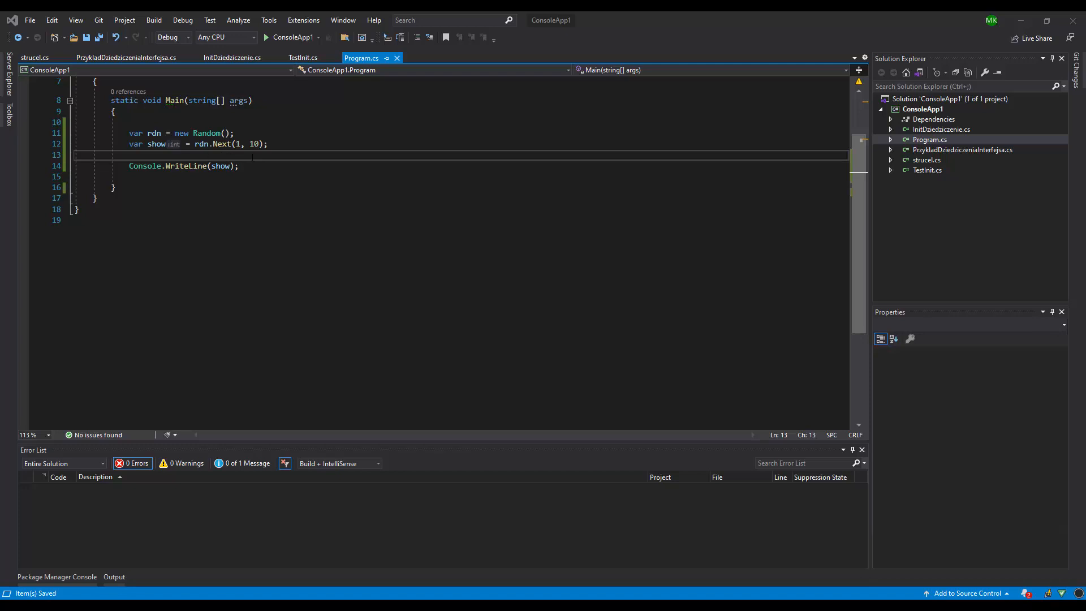
{"action": "mouse_move", "coordinate": [178, 144]}
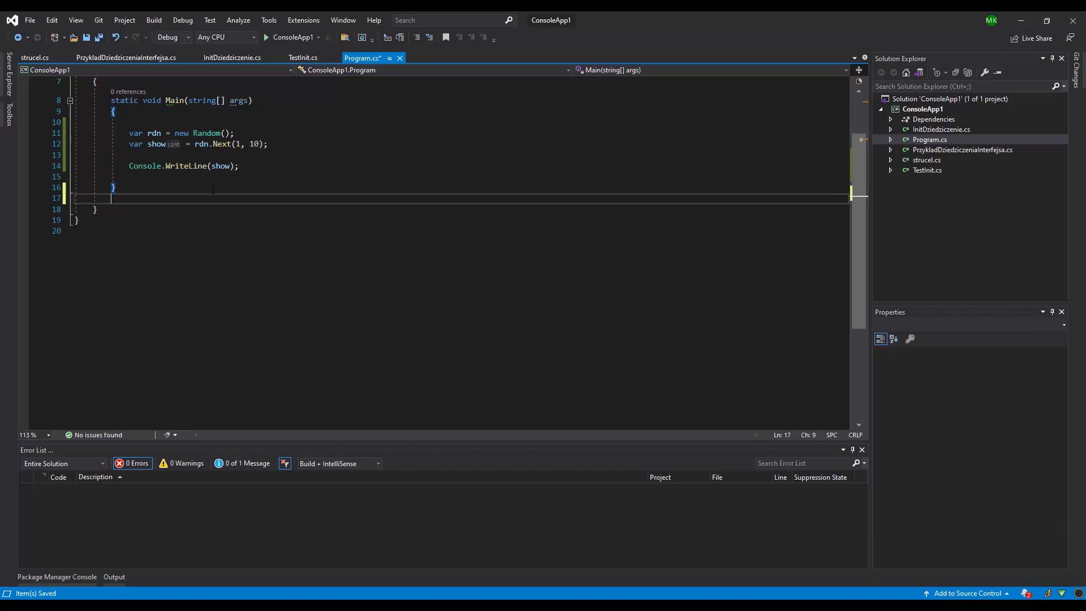
Declare static List<int> Numbers(int from, int to) below Main with an empty body on separate lines
{"action": "type", "text": "static"}
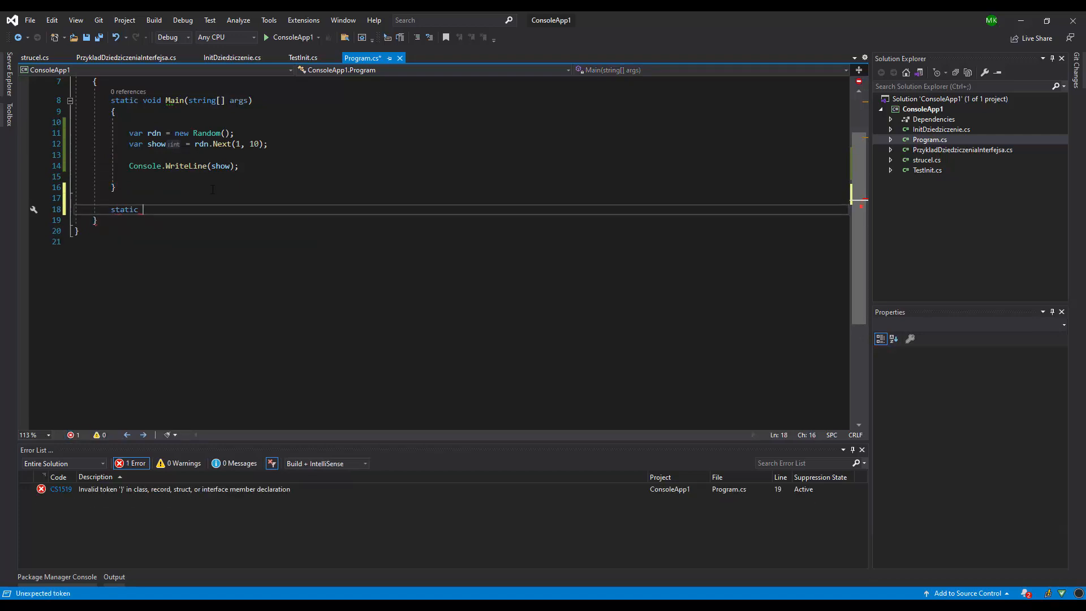
{"action": "type", "text": "List"}
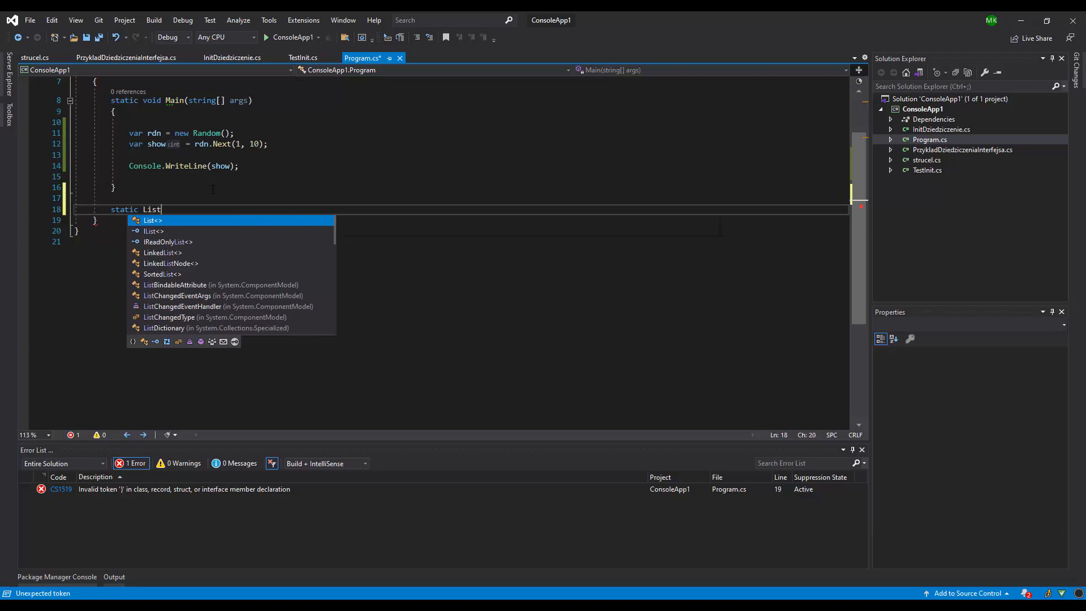
{"action": "type", "text": "<int>"}
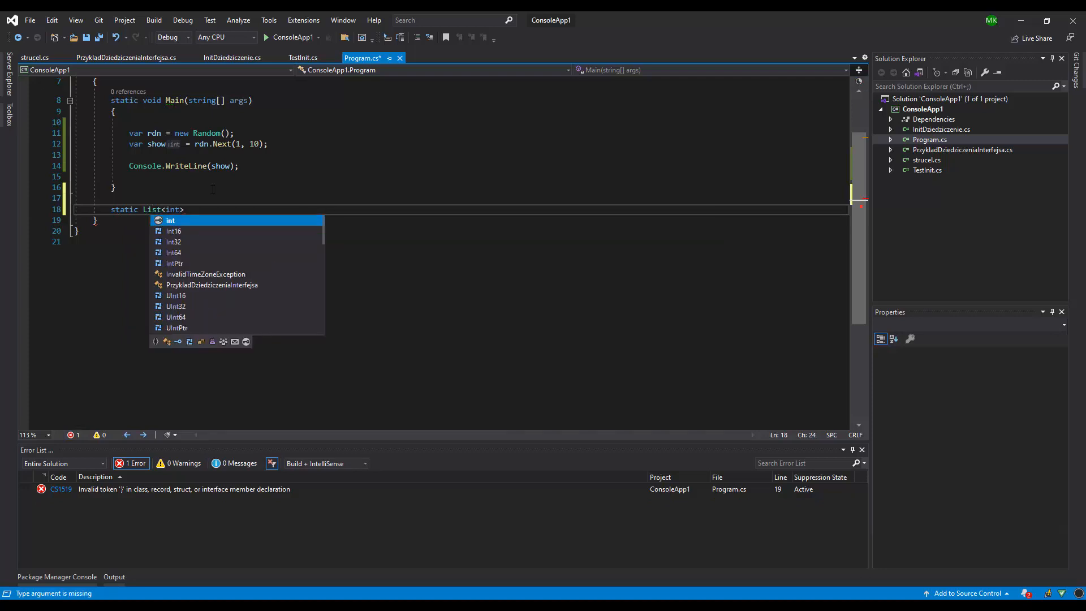
{"action": "type", "text": "Number"}
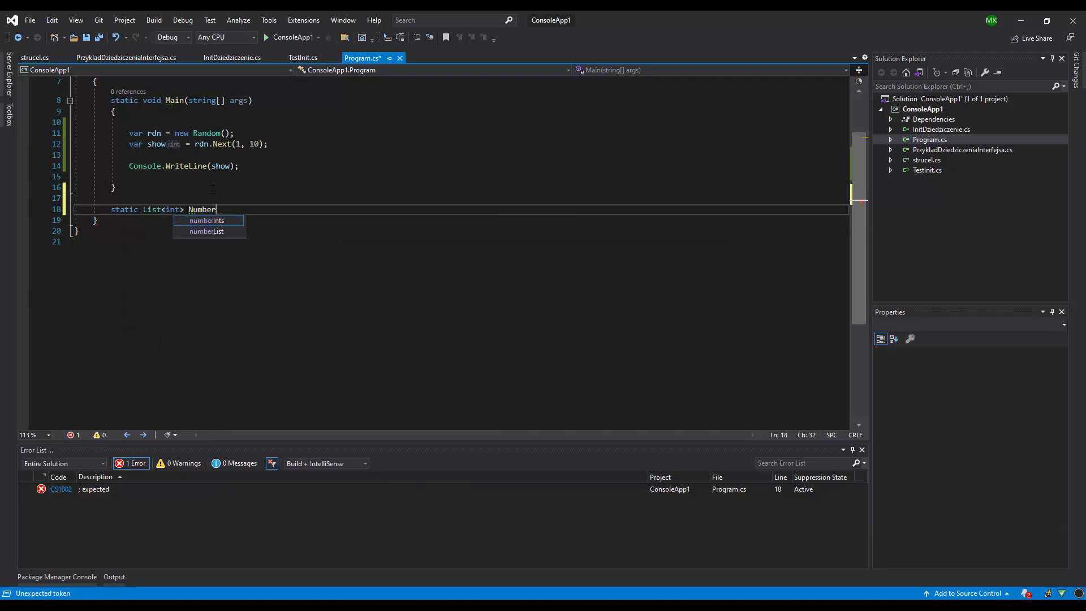
{"action": "type", "text": "s()"}
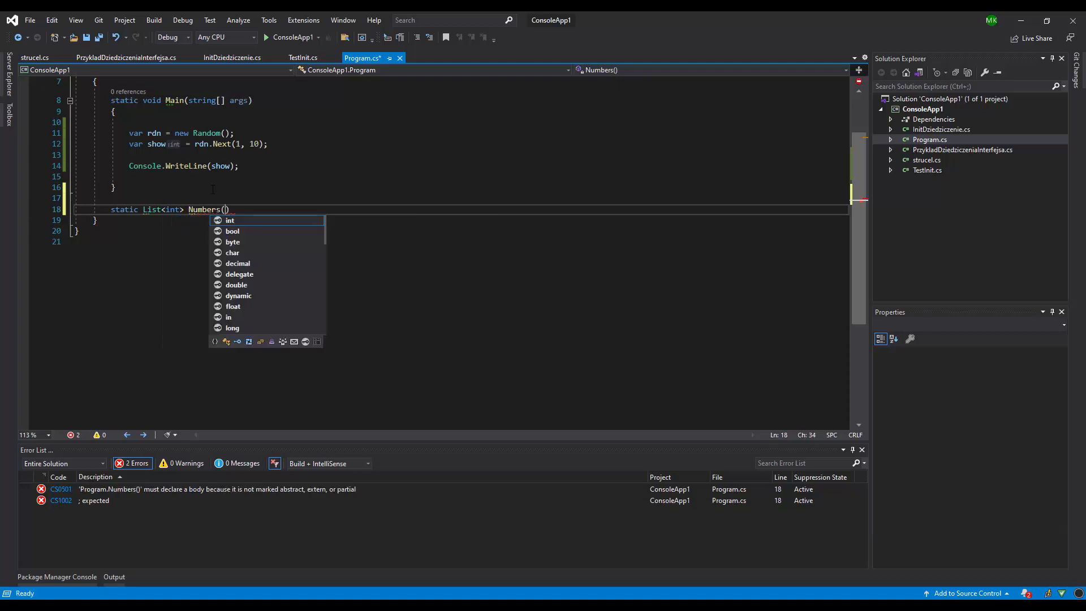
{"action": "type", "text": "int"}
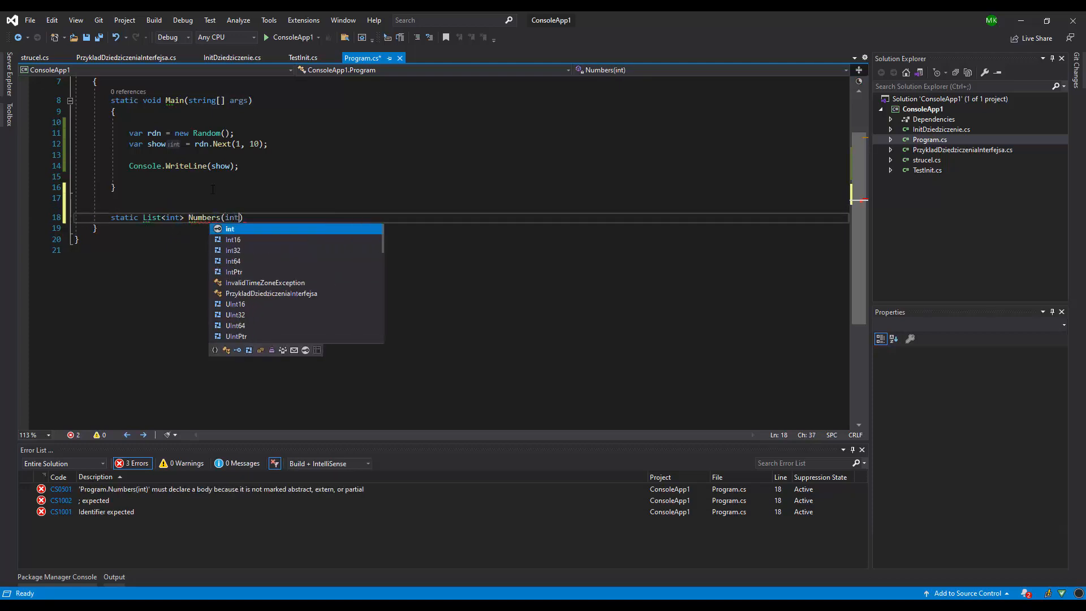
{"action": "type", "text": "from, in"}
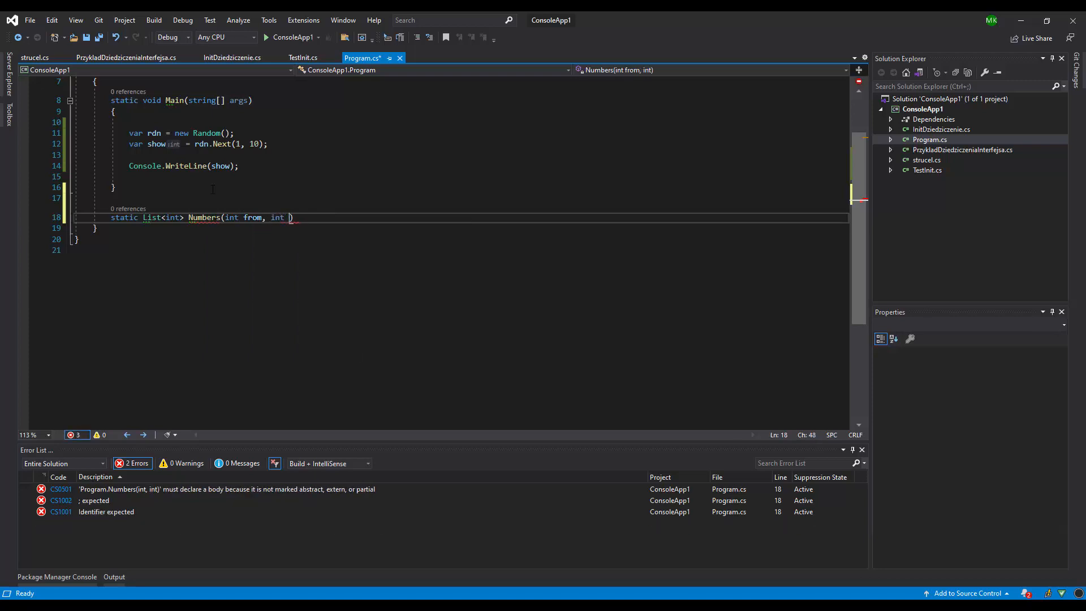
{"action": "type", "text": "to){}"}
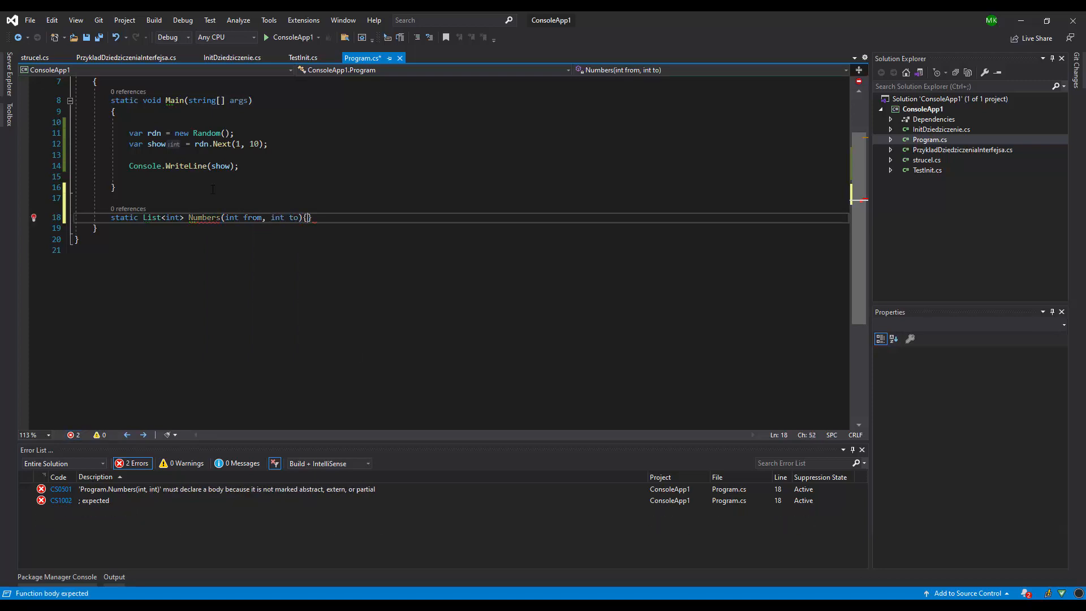
{"action": "key", "text": "Enter"}
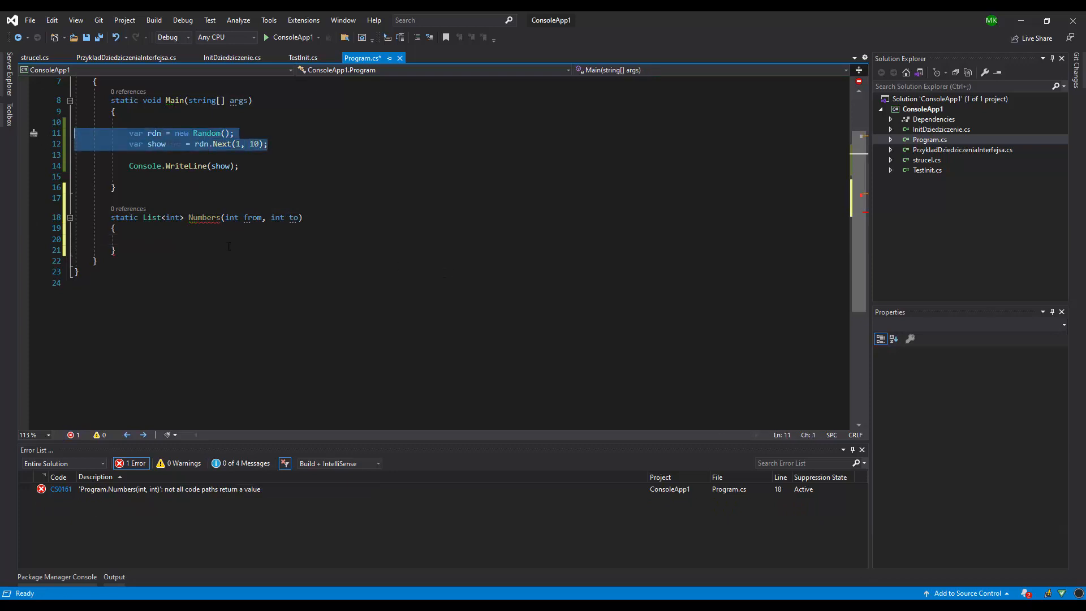
Move the Random lines from Main into Numbers and declare var numbers = new List<int>(); above them
{"action": "key", "text": "Delete"}
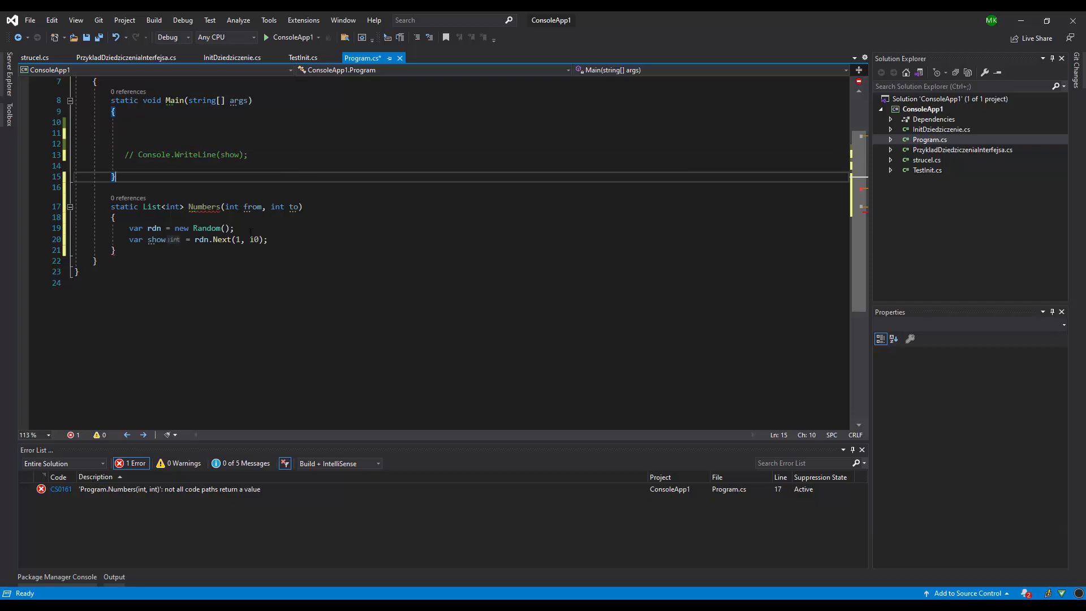
{"action": "key", "text": "Enter"}
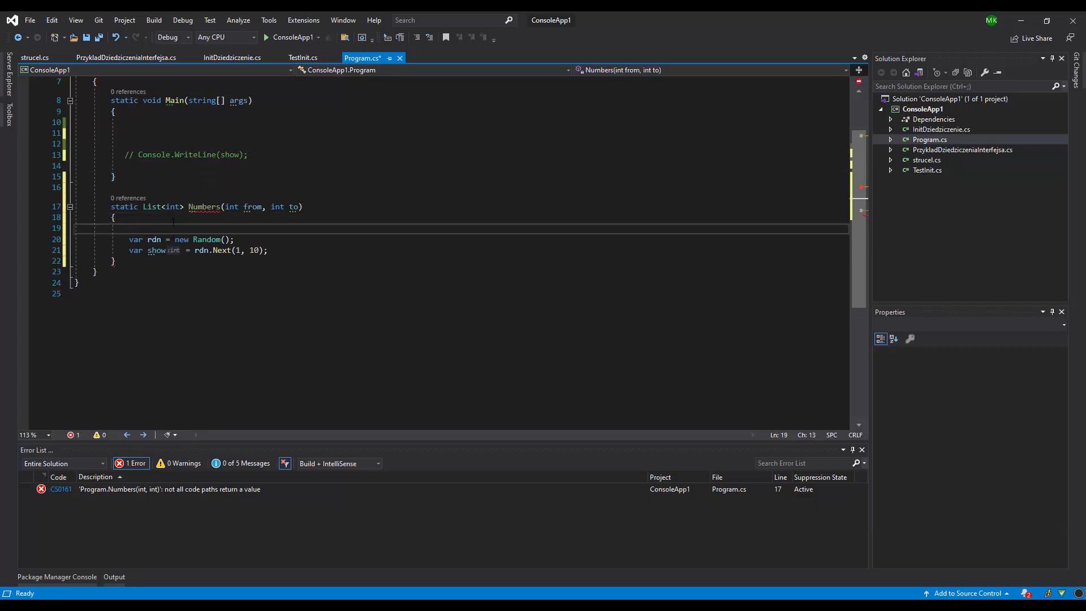
{"action": "type", "text": "var"}
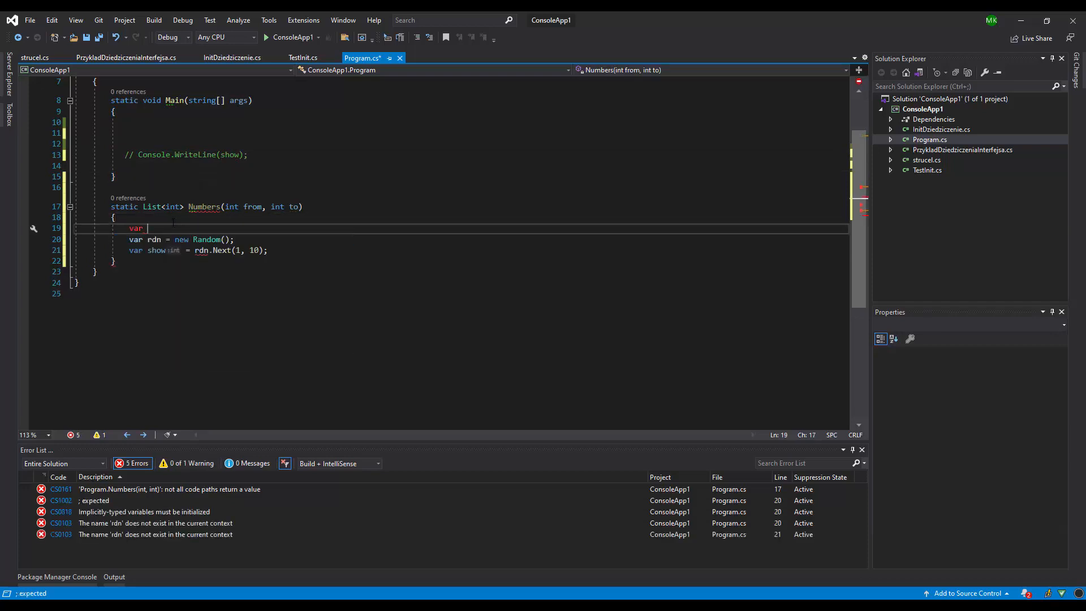
{"action": "type", "text": "numbers = new"}
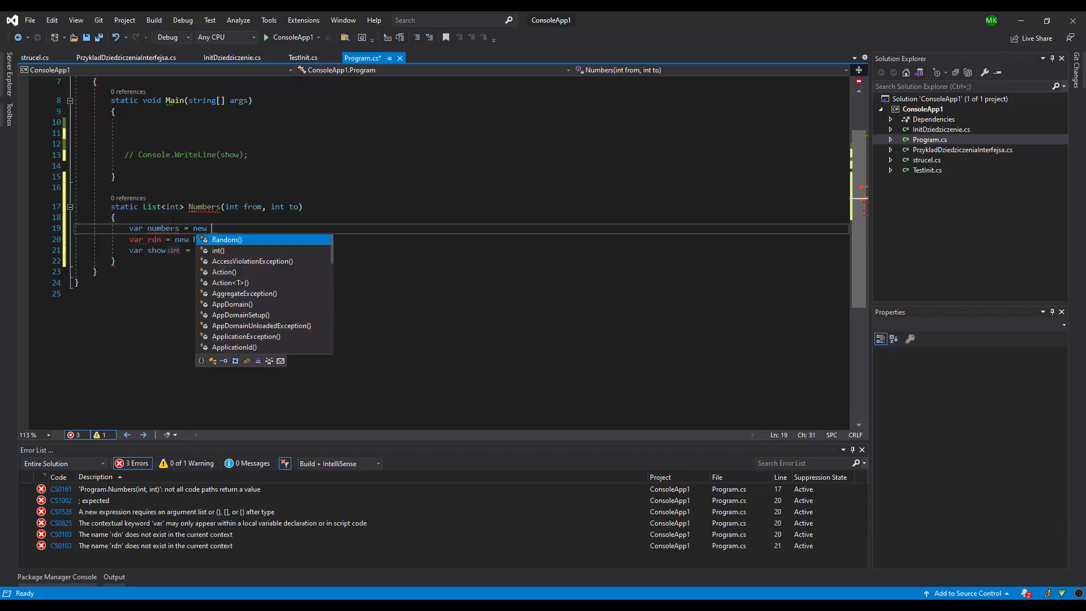
{"action": "type", "text": "List<"}
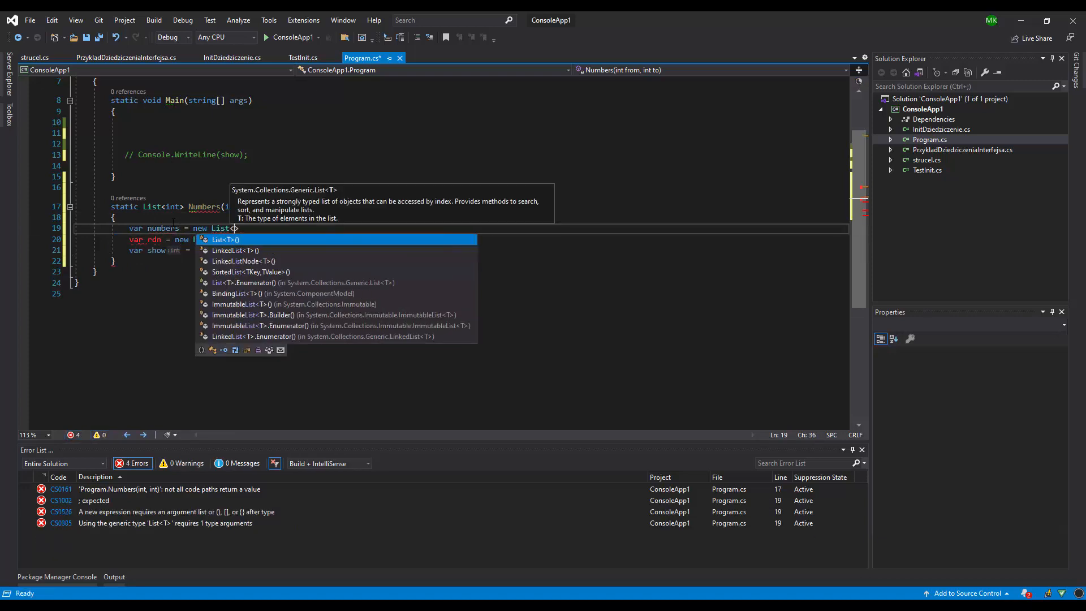
{"action": "type", "text": "int>();"}
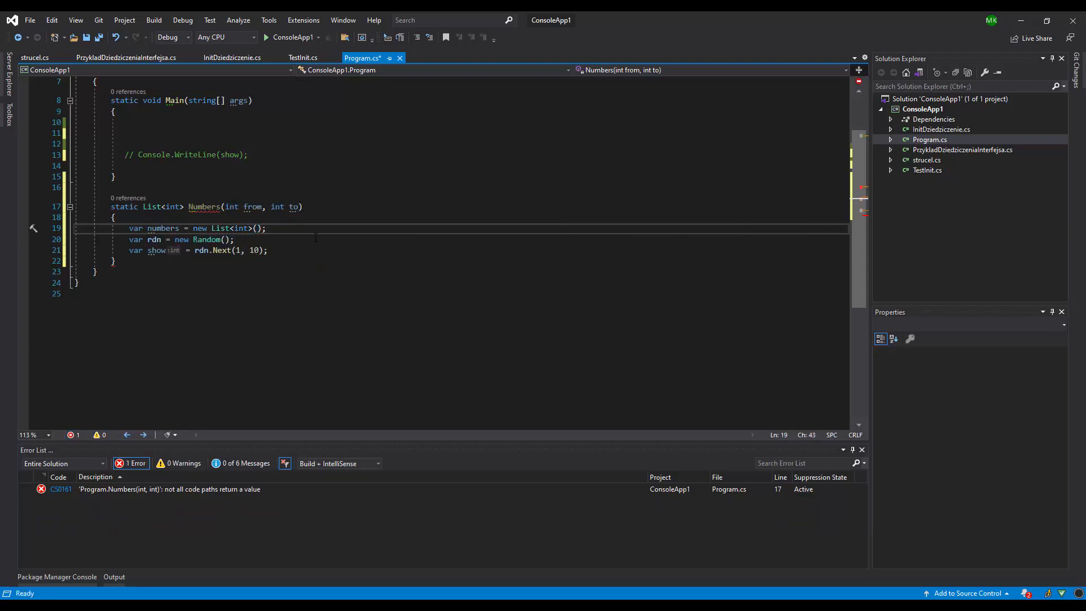
Comment out the Console.WriteLine line and end Numbers with return numbers;
{"action": "left_click", "coordinate": [267, 250]}
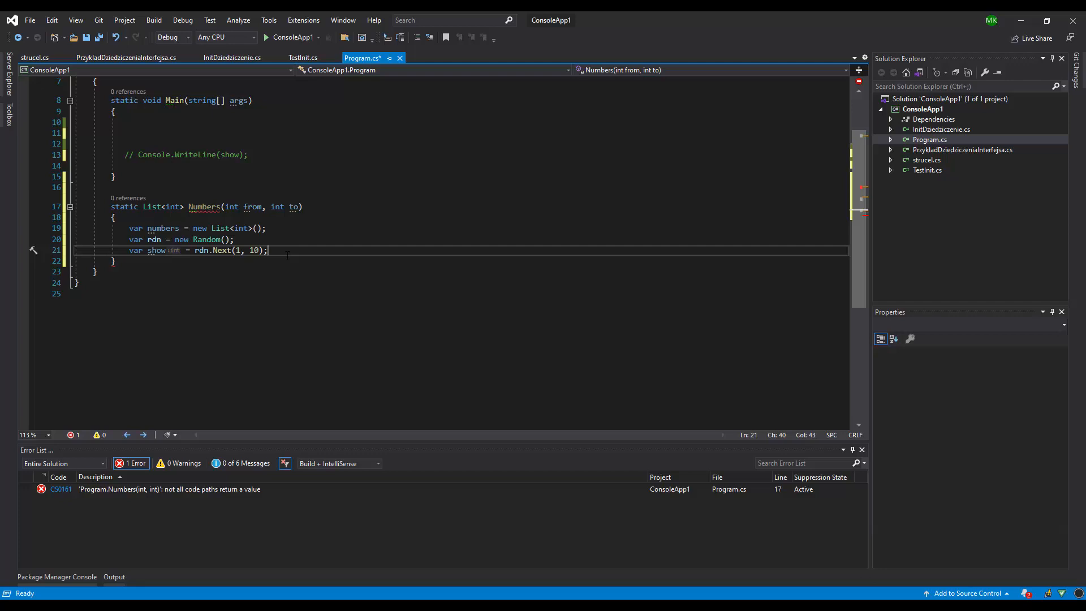
{"action": "type", "text": "return numbers;"}
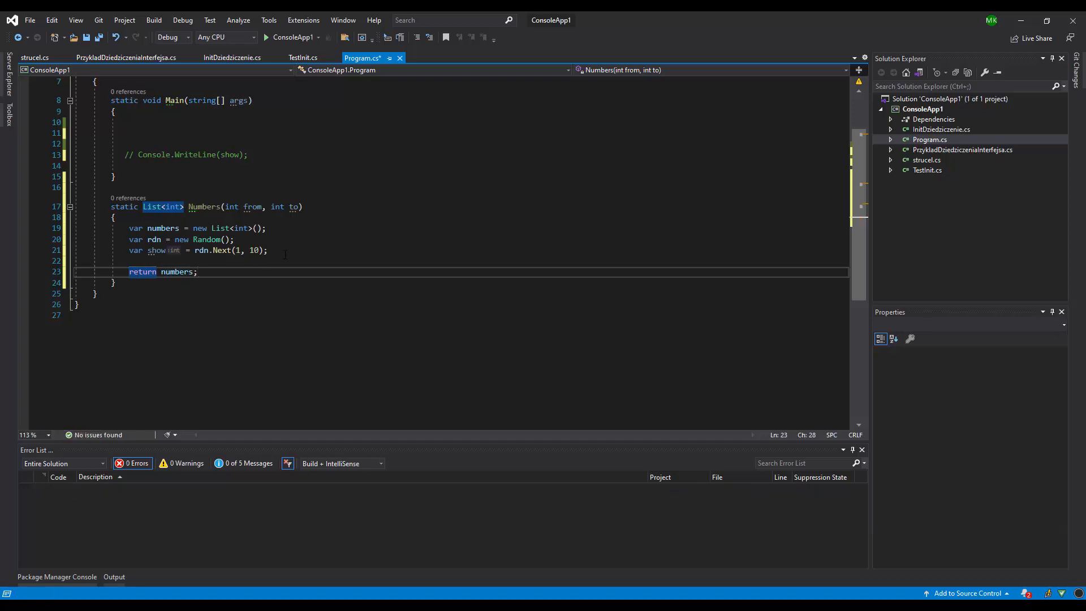
{"action": "left_click", "coordinate": [266, 227]}
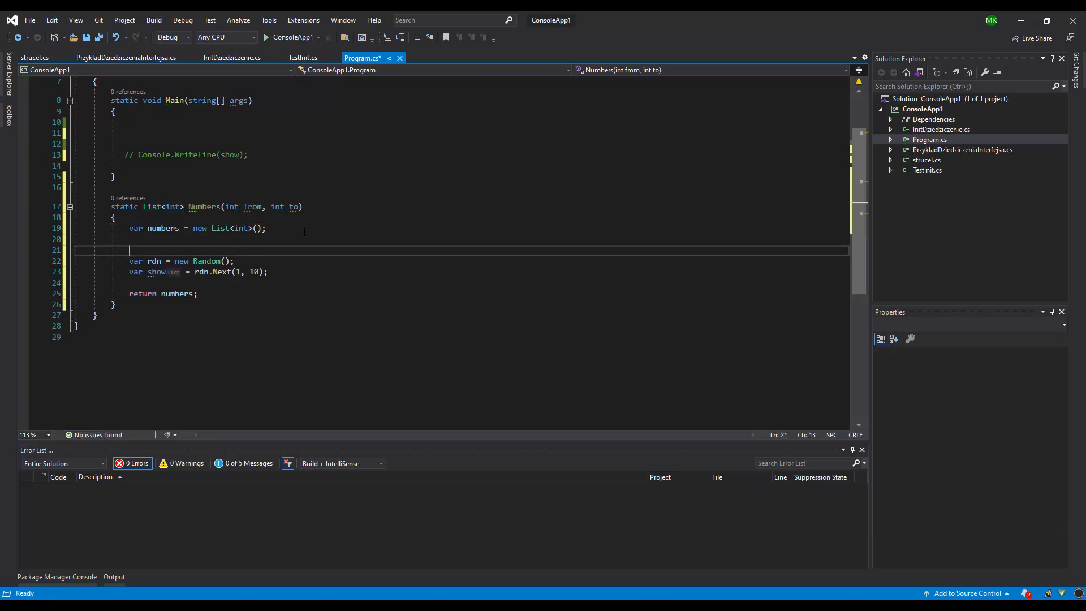
Write a for loop over int i running from from up to to
{"action": "type", "text": "for"}
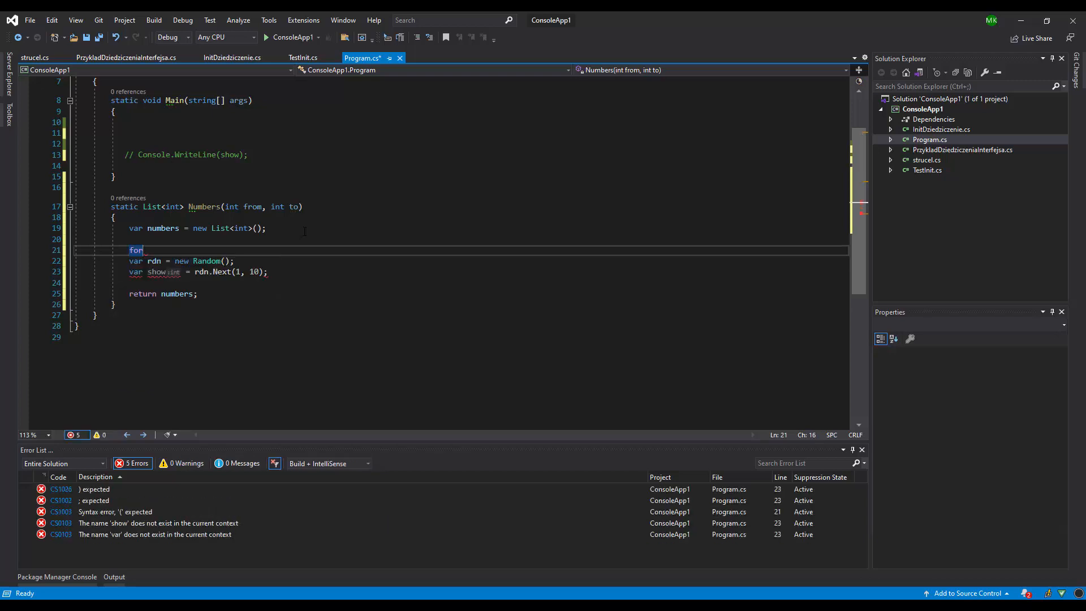
{"action": "type", "text": "(int"}
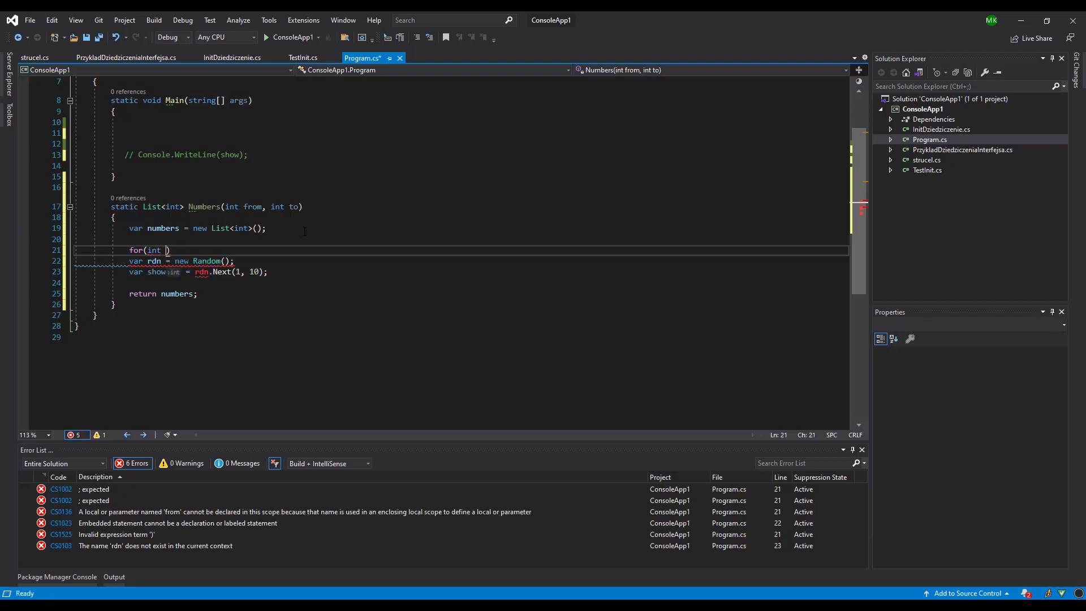
{"action": "type", "text": "i = from;"}
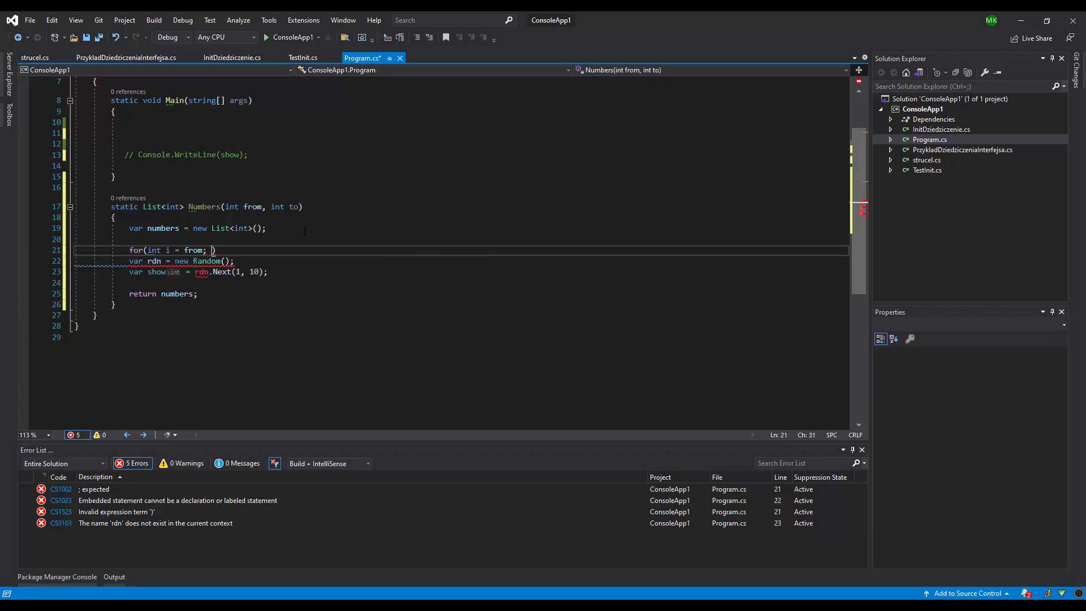
{"action": "type", "text": "i"}
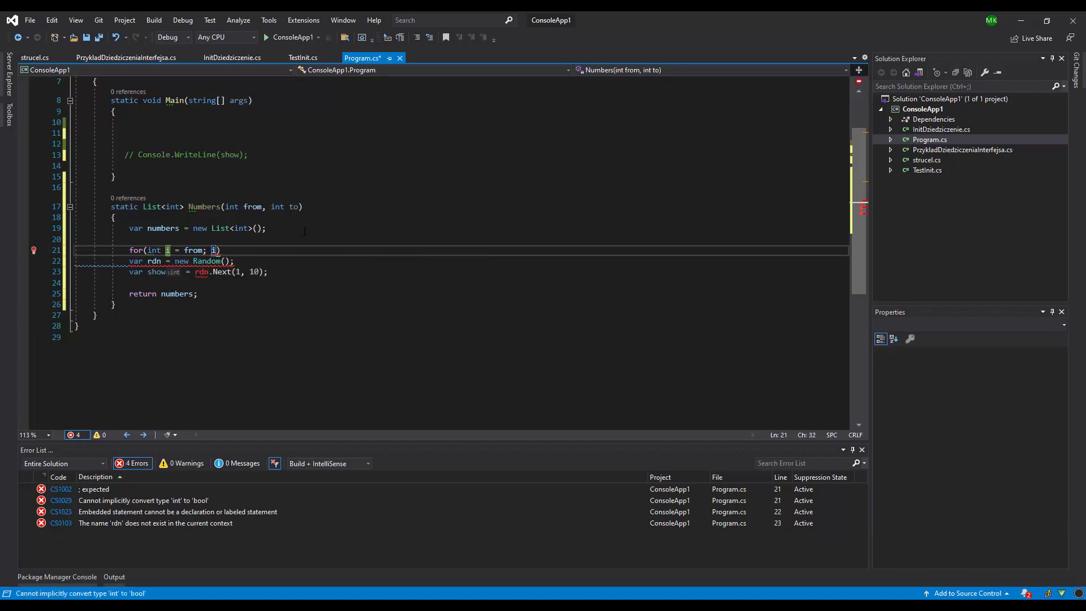
{"action": "type", "text": "< to;"}
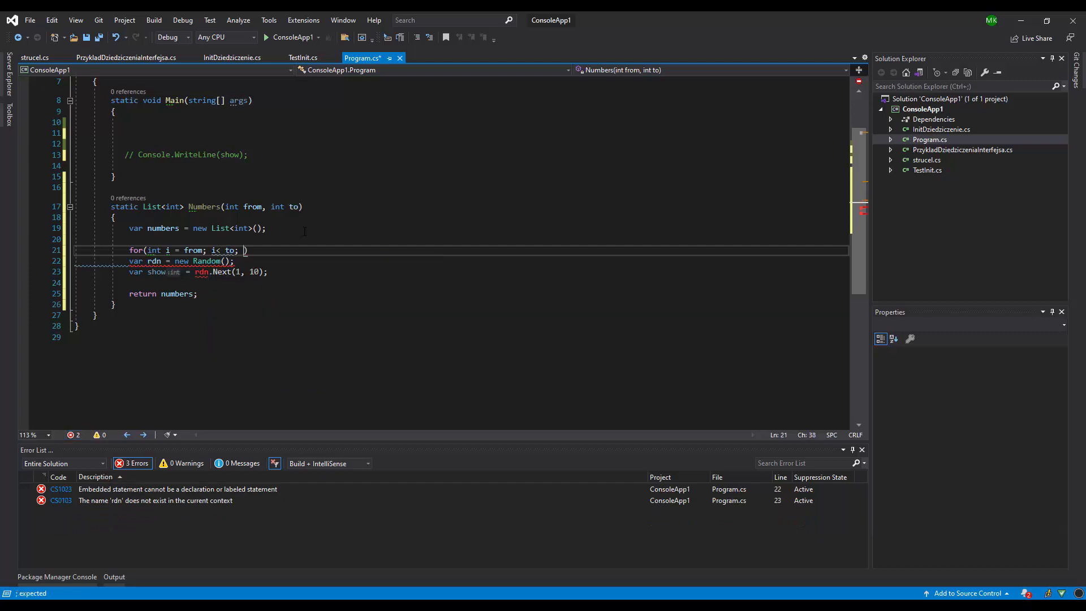
{"action": "type", "text": "i++)"}
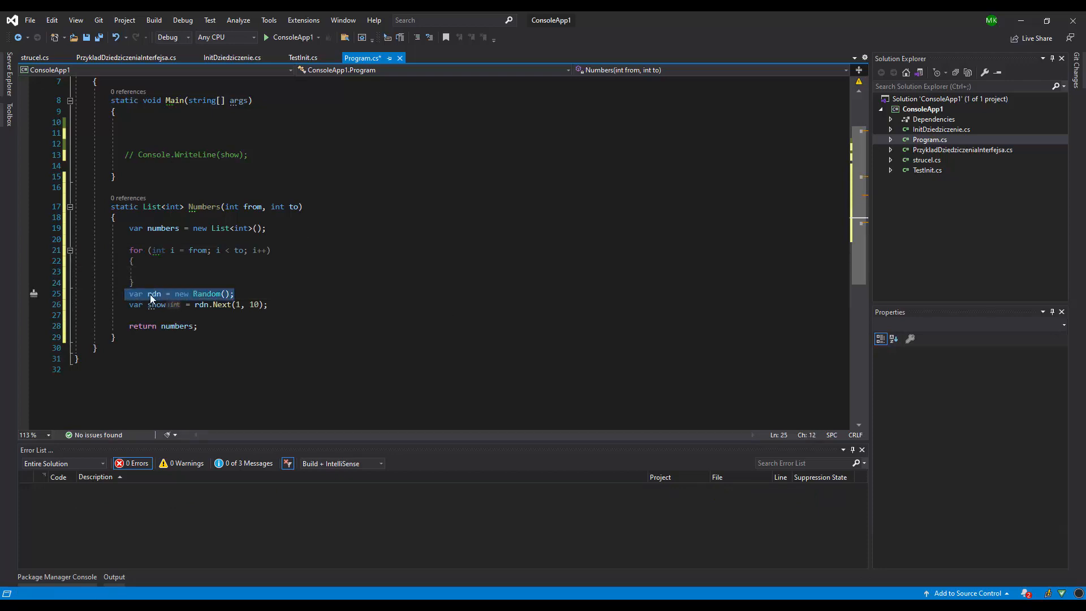
Move the Random creation above the loop, add numbers.Add(rdn.Next(1, 10)) inside it, and save
{"action": "key", "text": "Ctrl+X"}
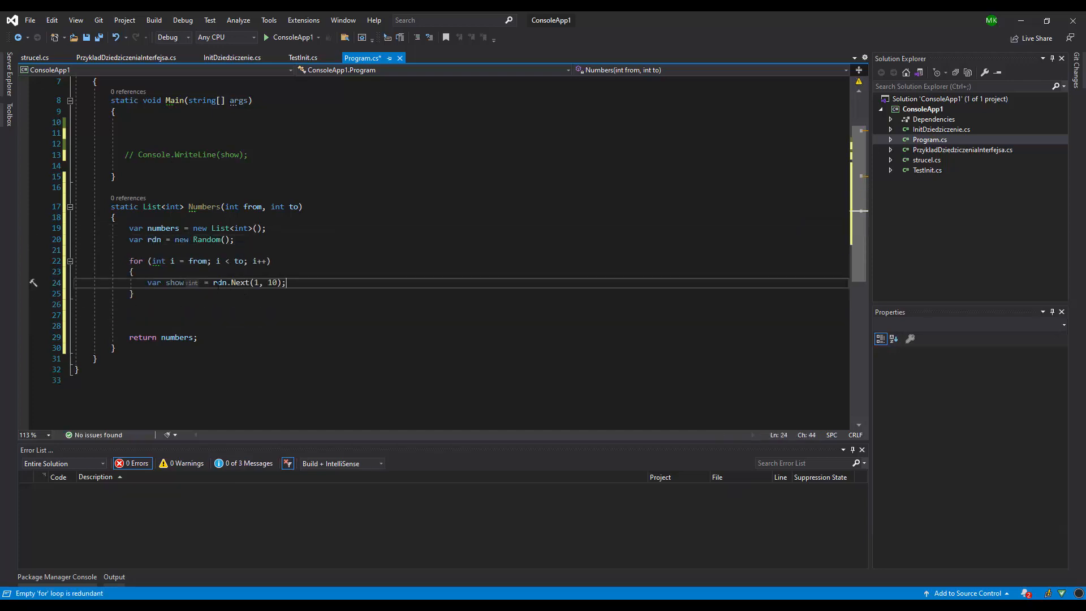
{"action": "type", "text": "number"}
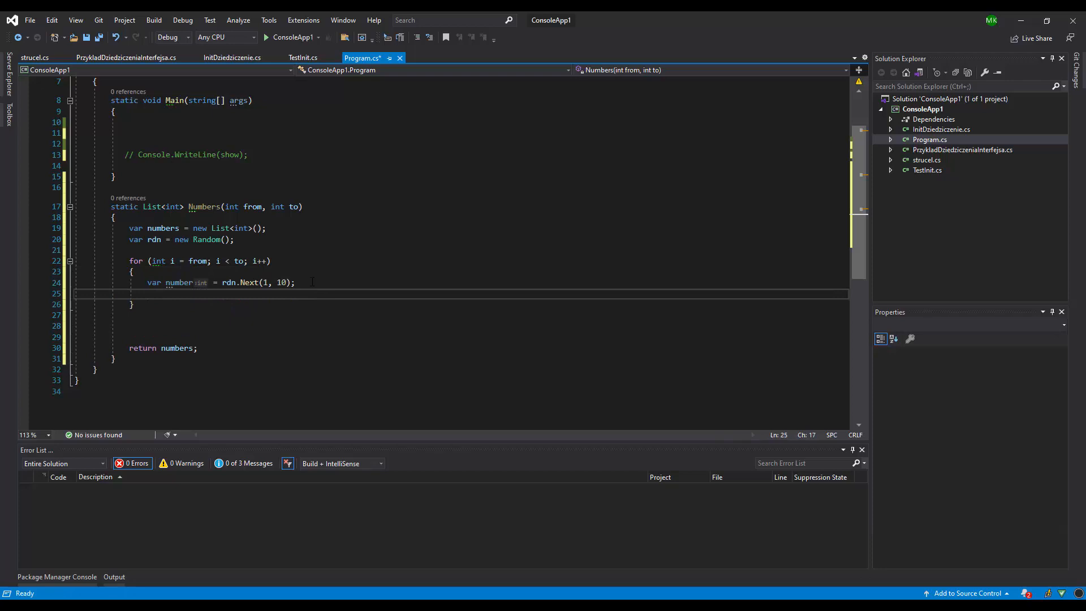
{"action": "type", "text": "numbers"}
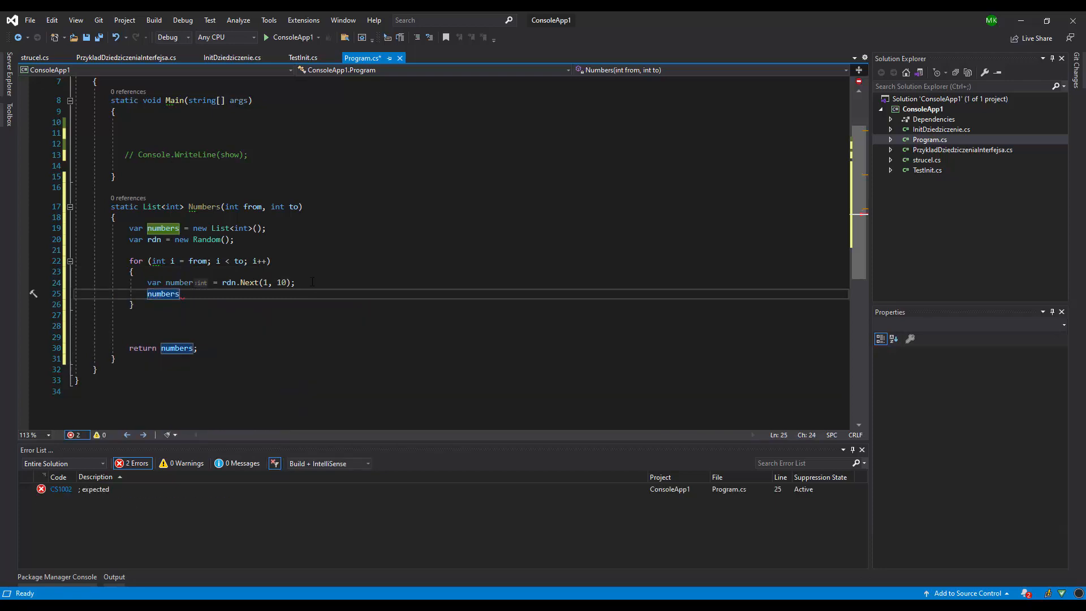
{"action": "type", "text": ".Add(number);"}
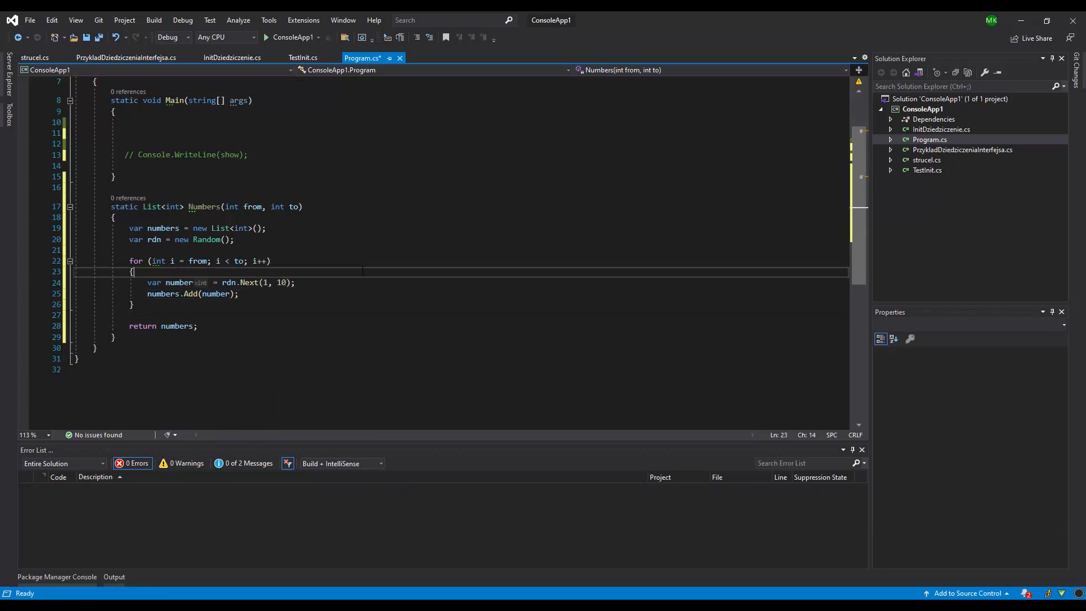
{"action": "key", "text": "ctrl+s"}
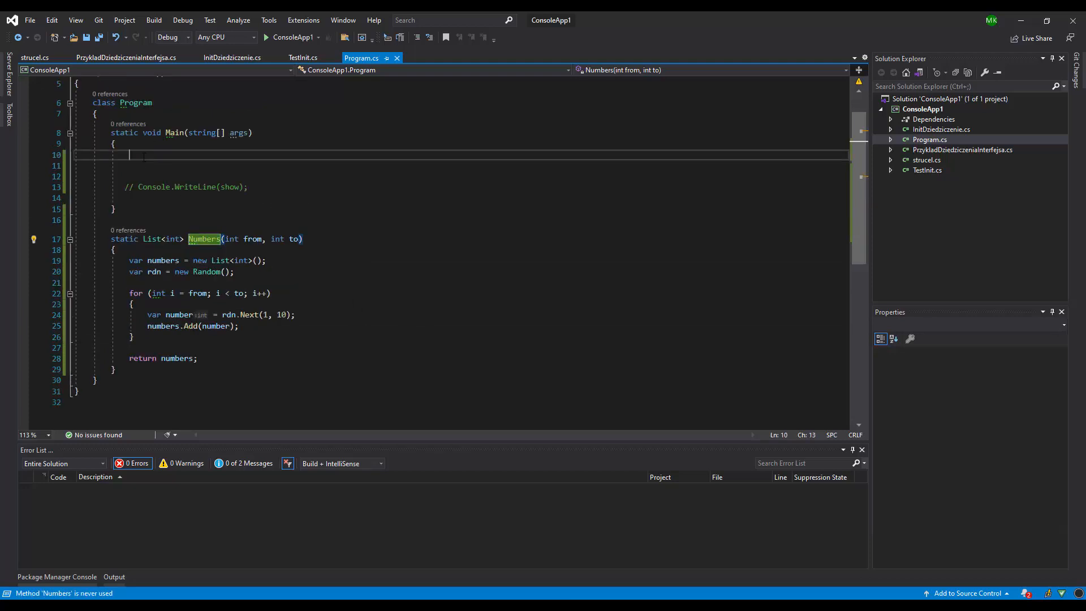
In Main get var numbers = Numbers(1, 10), foreach Console.WriteLine(number) each value, and start a debug run
{"action": "type", "text": "var numbers"}
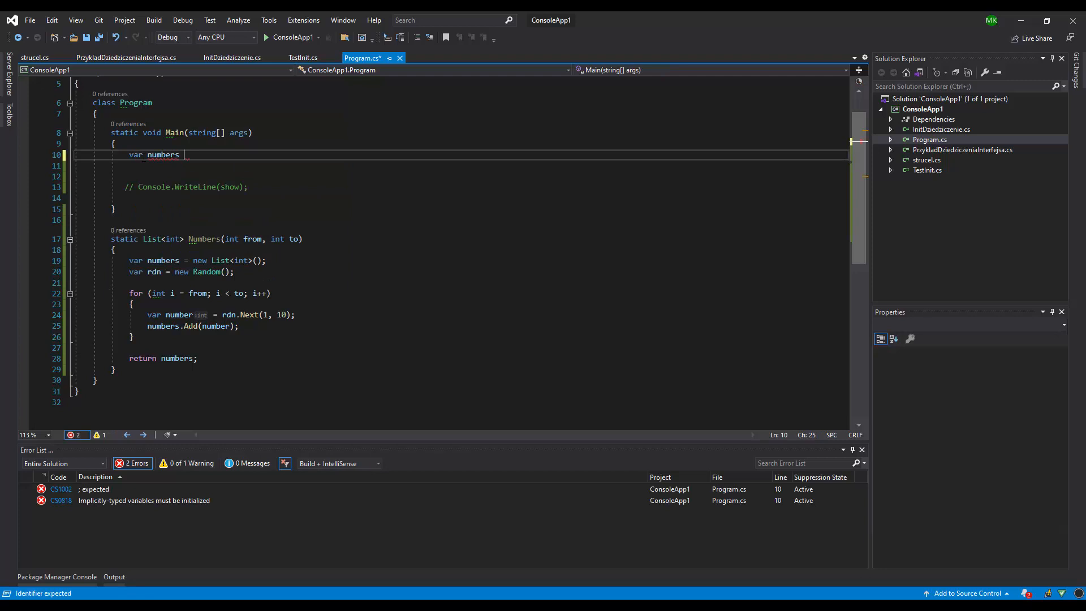
{"action": "type", "text": "= Numbers("}
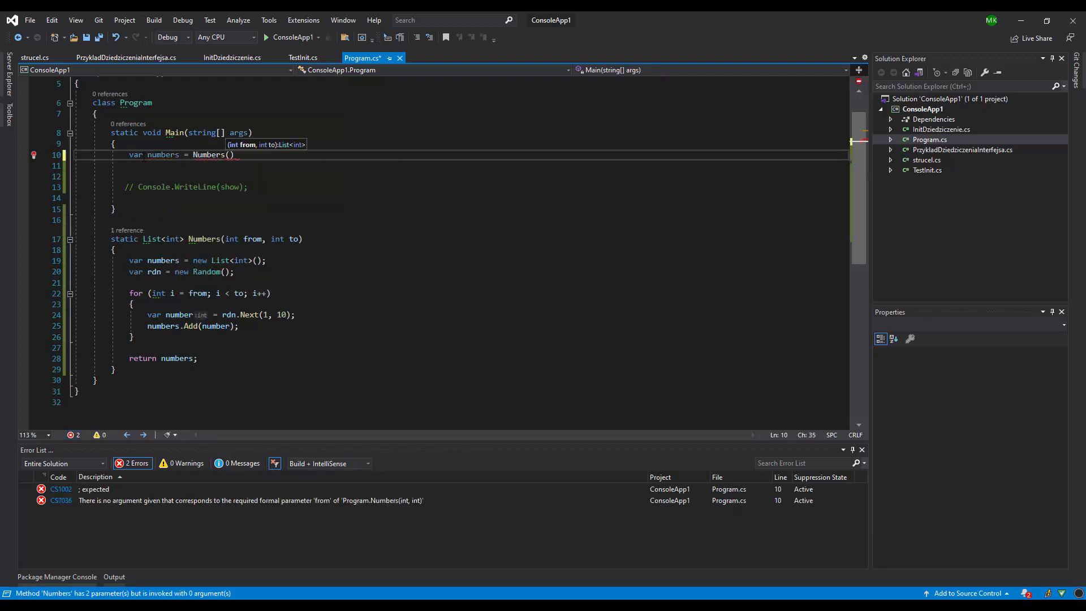
{"action": "type", "text": "1,10"}
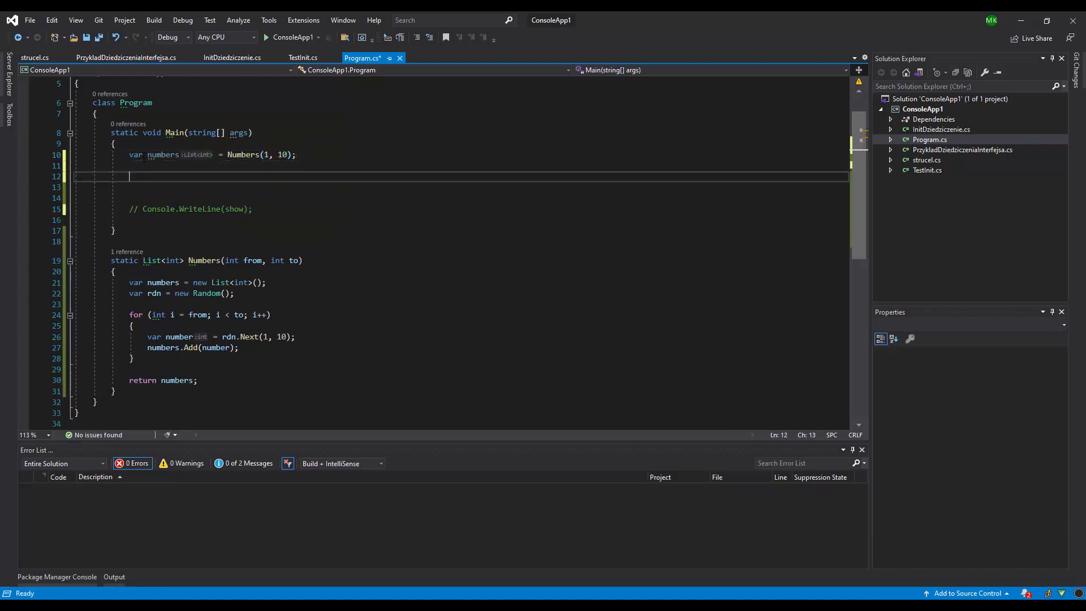
{"action": "type", "text": "foreach (var number in numbers"}
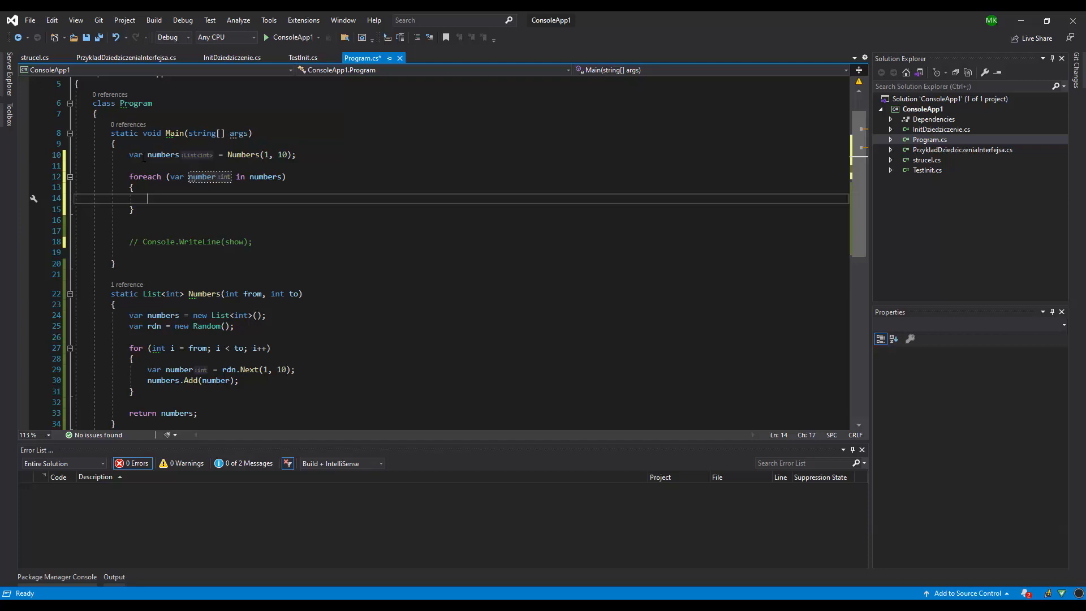
{"action": "type", "text": "con"}
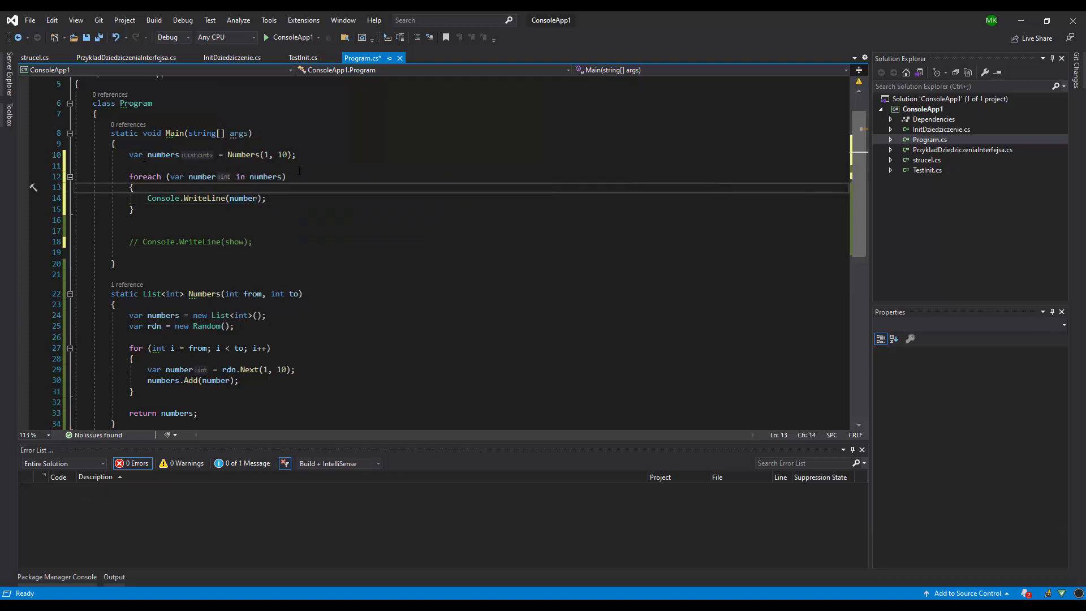
{"action": "left_click", "coordinate": [265, 37]}
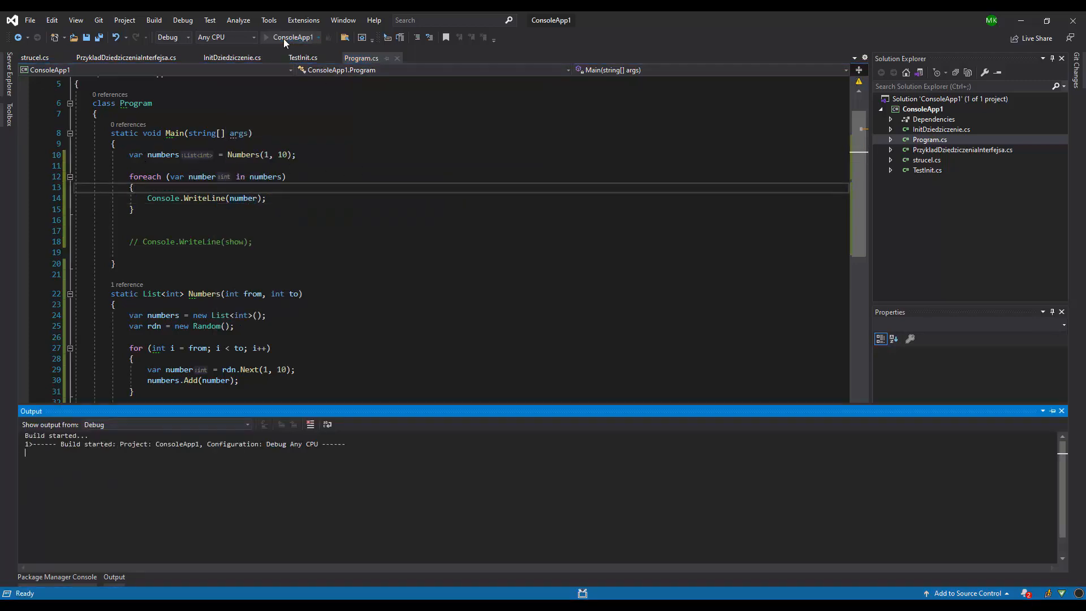
Review the nine random values in the debug console window, then close it
{"action": "left_click", "coordinate": [265, 36]}
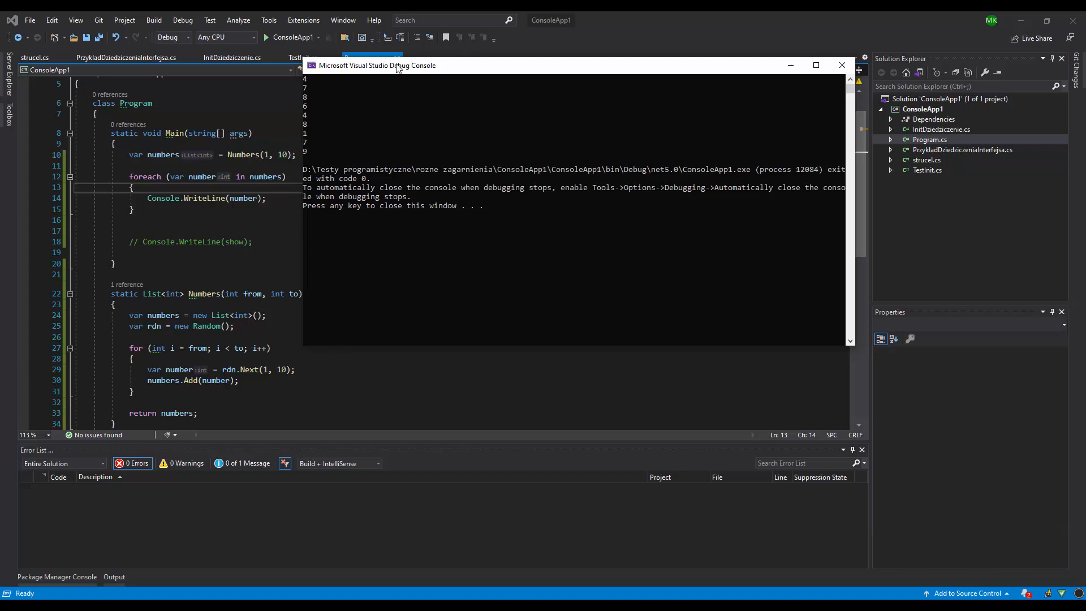
{"action": "left_click_drag", "start_coordinate": [395, 65], "coordinate": [436, 63]}
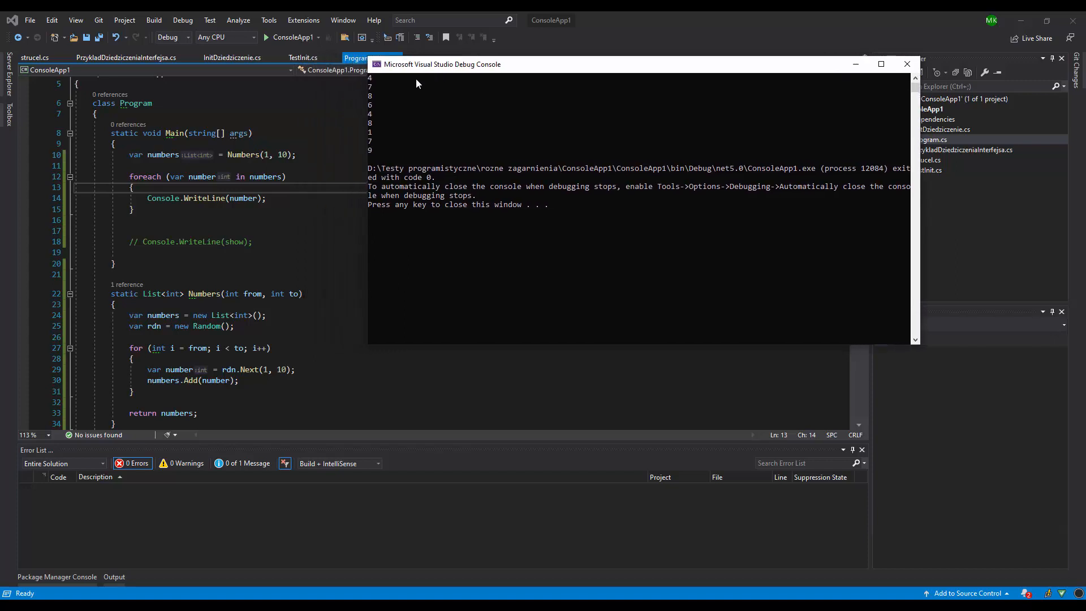
{"action": "mouse_move", "coordinate": [369, 150]}
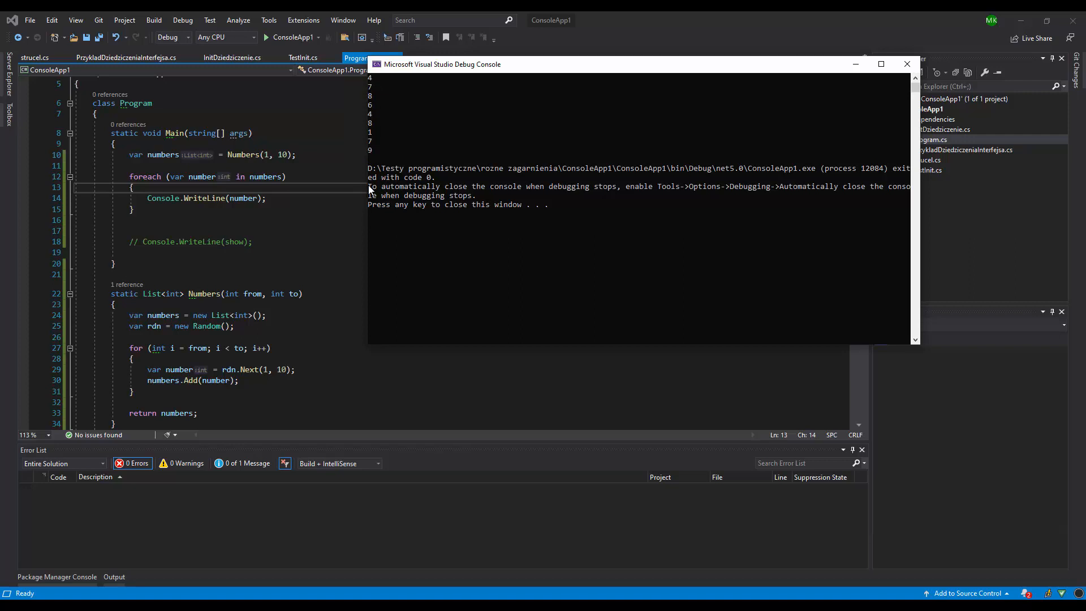
{"action": "mouse_move", "coordinate": [905, 65]}
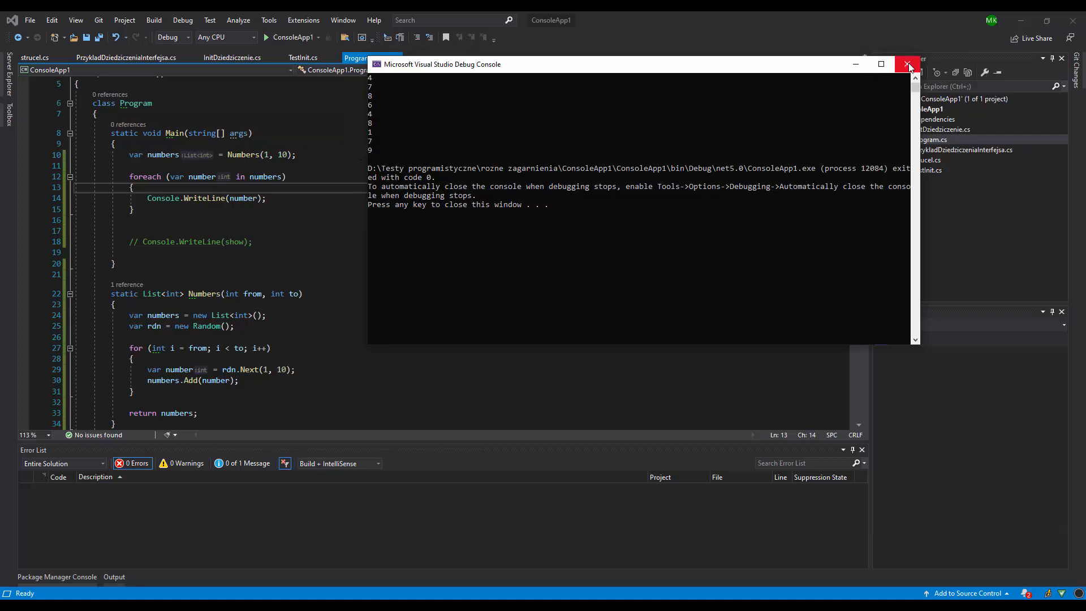
{"action": "left_click", "coordinate": [909, 64]}
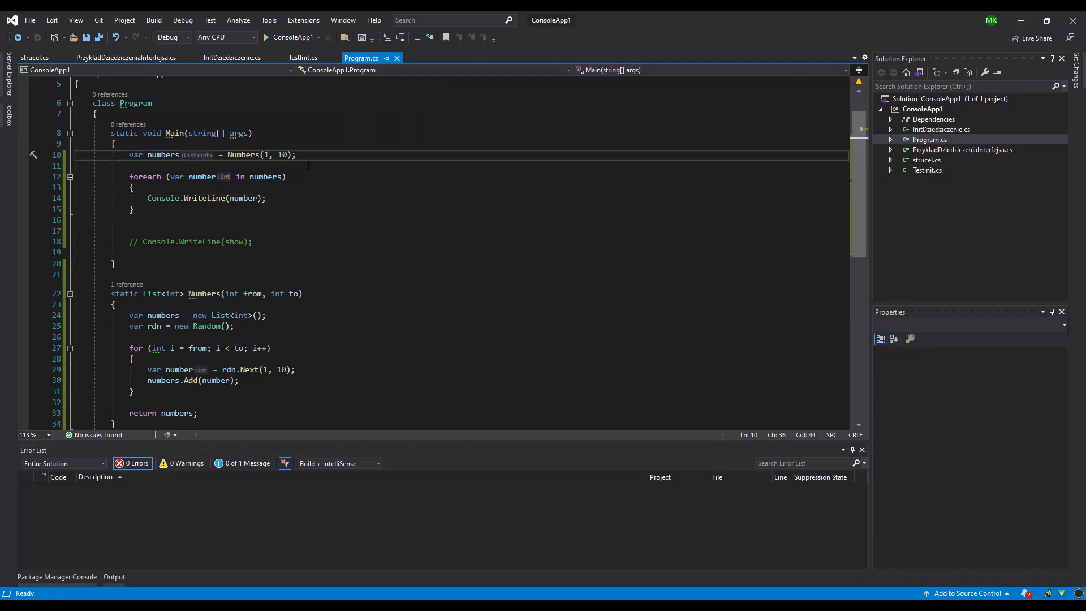
Change the call to Numbers(1, 20) and run again to list nineteen random values
{"action": "key", "text": "Backspace"}
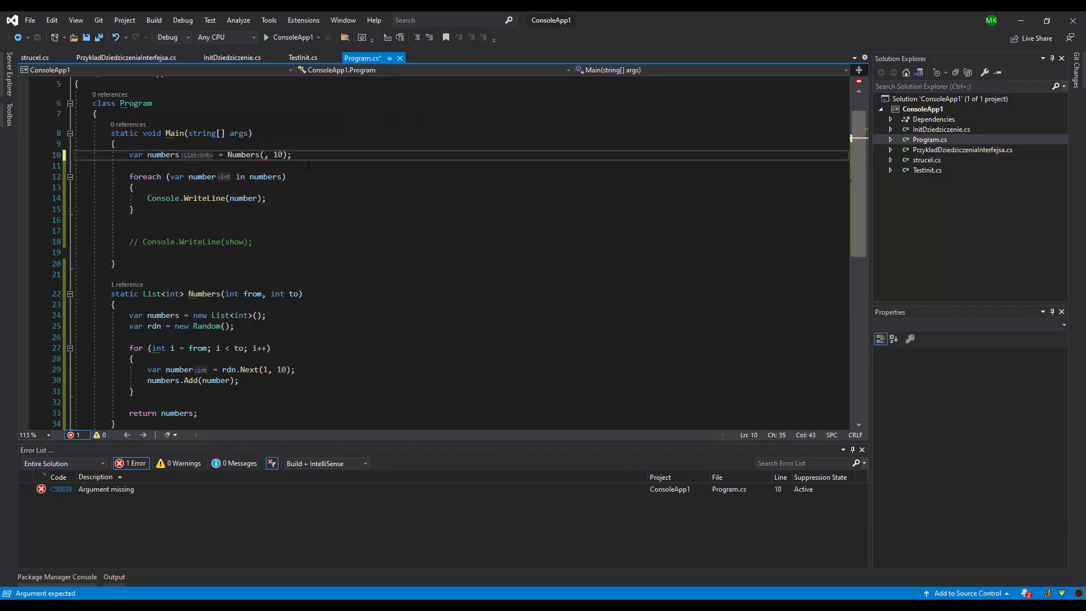
{"action": "type", "text": "1,"}
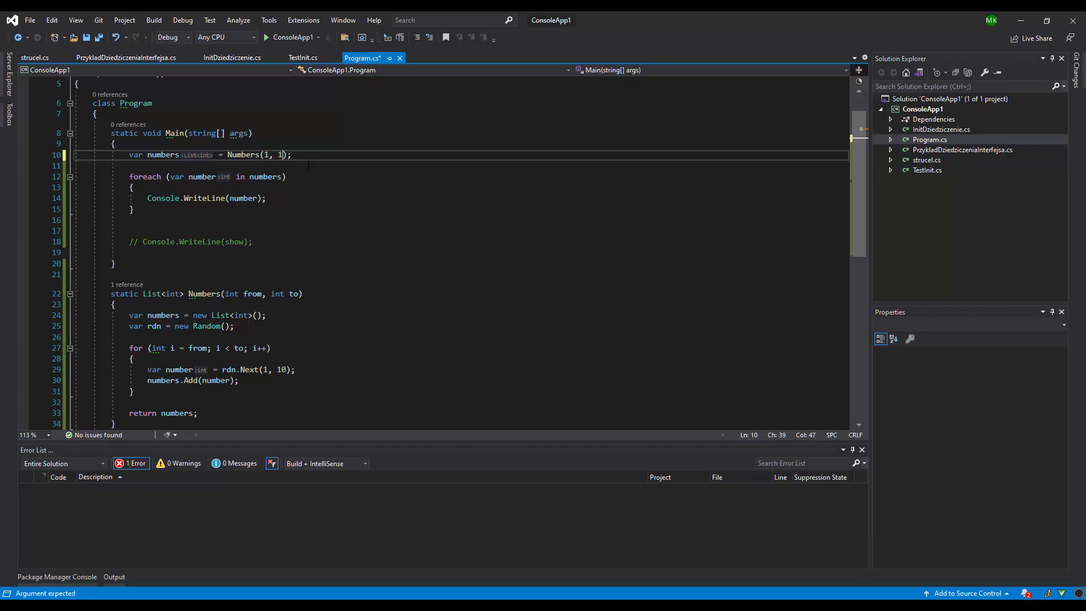
{"action": "type", "text": "0"}
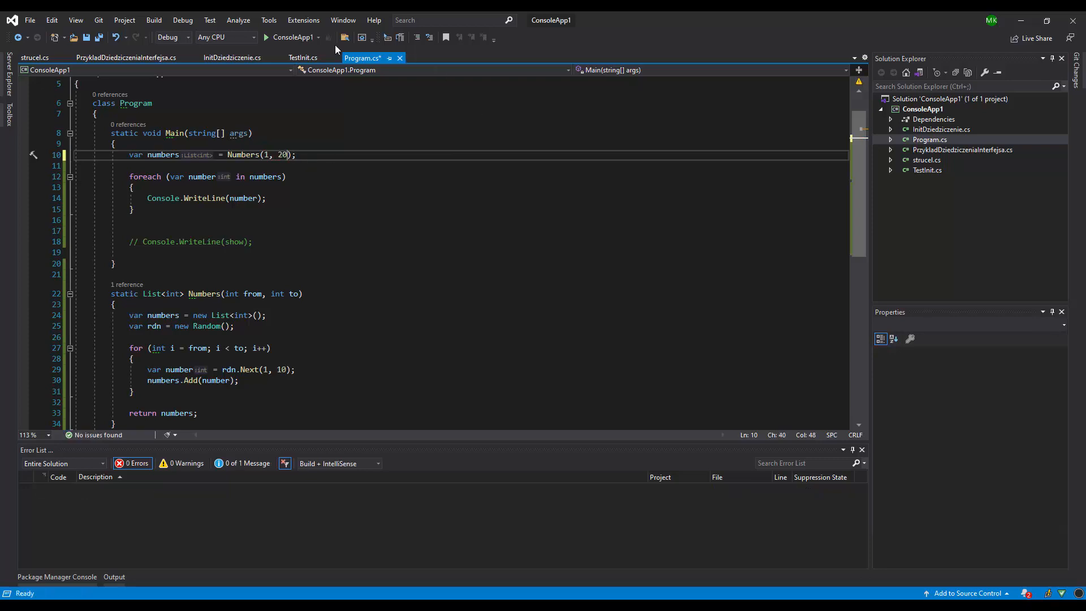
{"action": "left_click", "coordinate": [267, 37]}
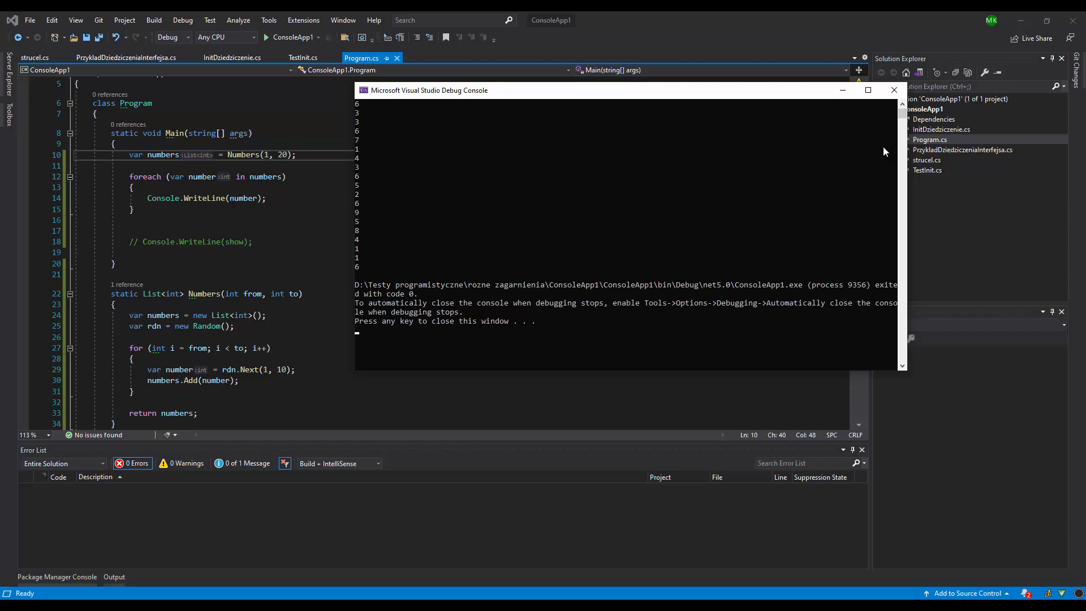
{"action": "mouse_move", "coordinate": [850, 150]}
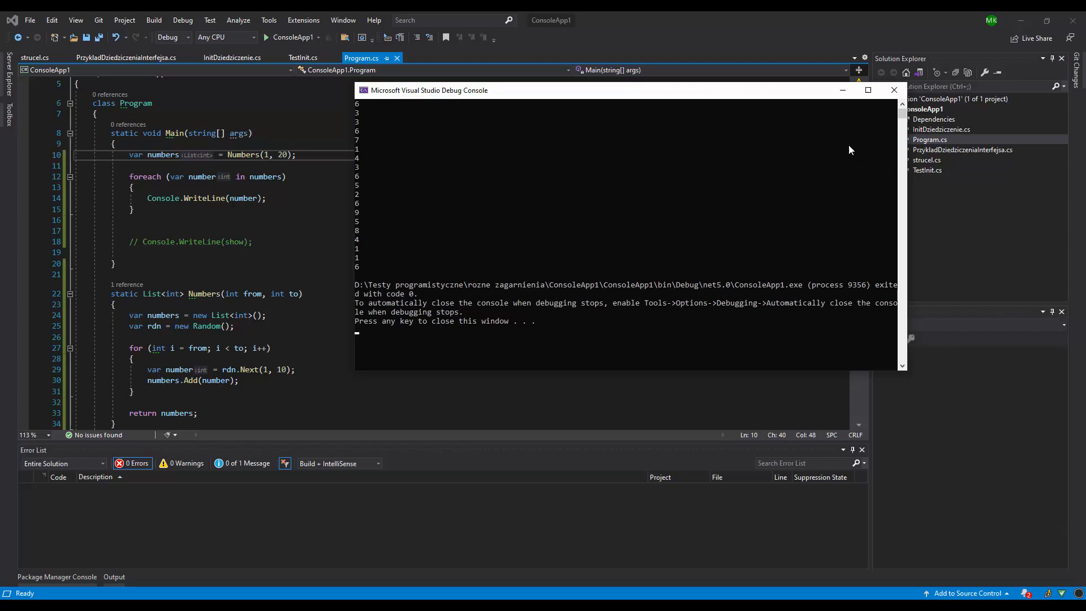